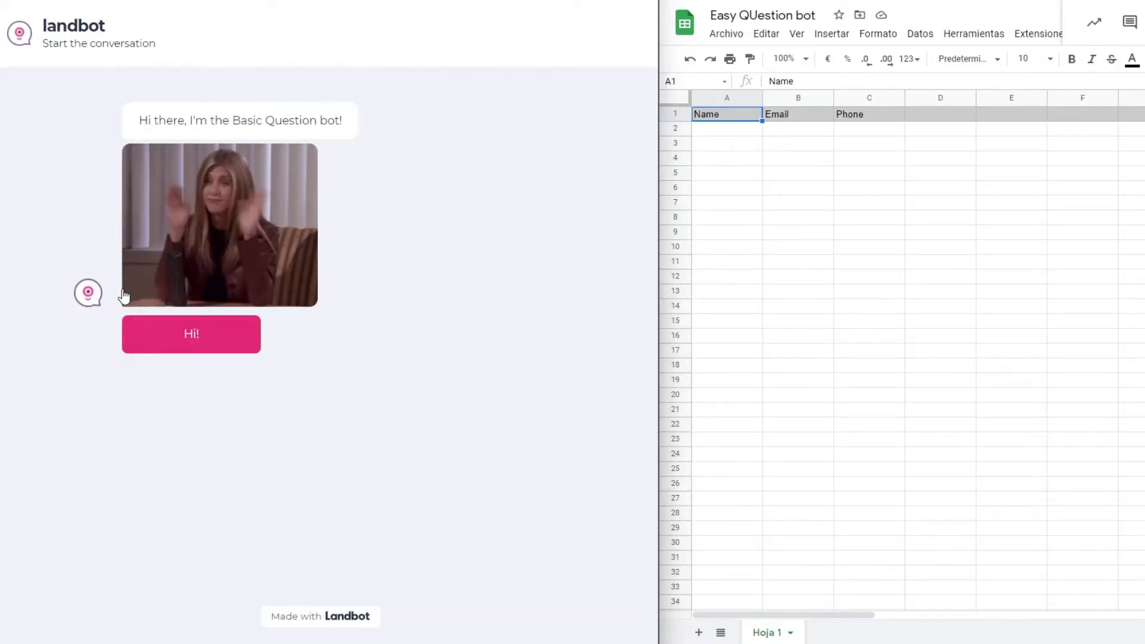
click(191, 334)
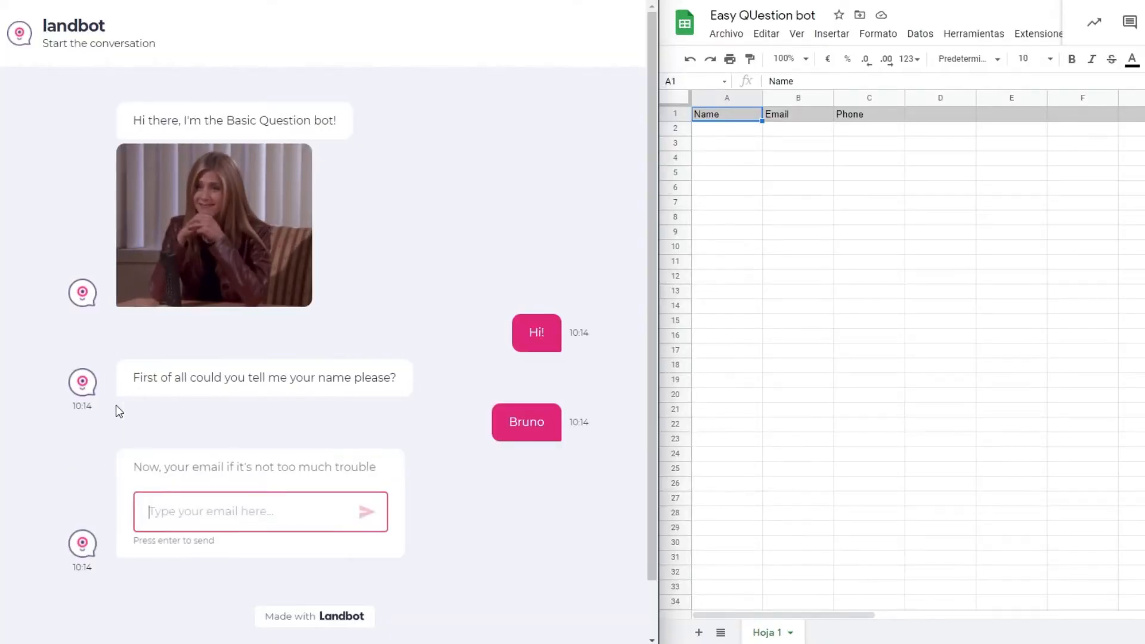
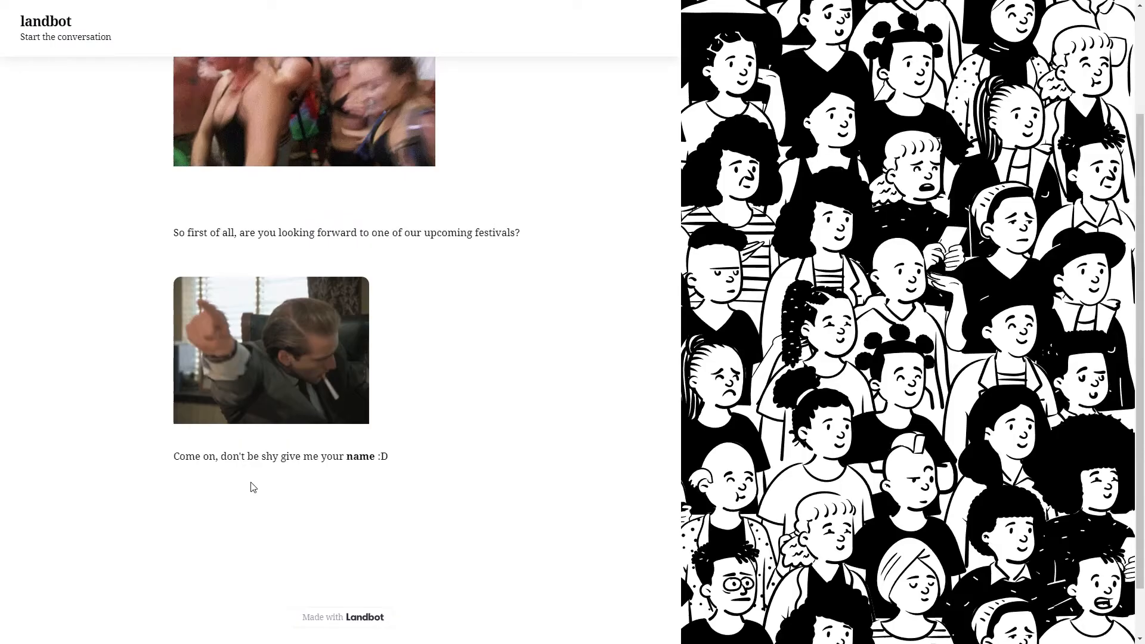
Step: Reply to the festival bot's name question with 'bruno'
text(bruno)
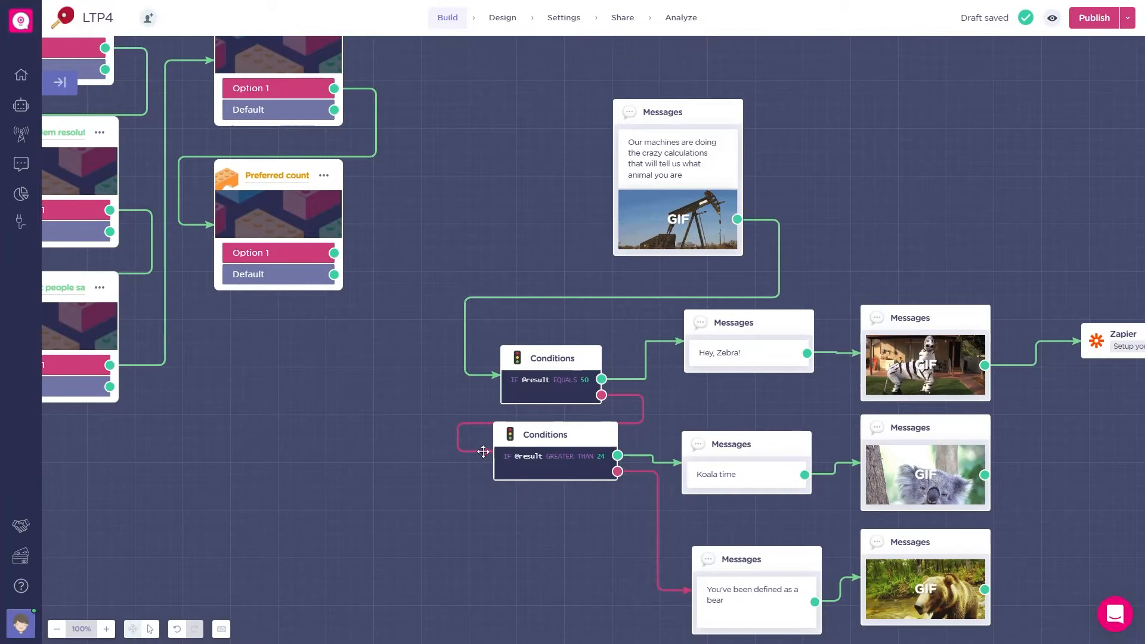
Step: Add a Lead Scoring (beta) block via the 'lea' search and choose its rule variable
text(lea)
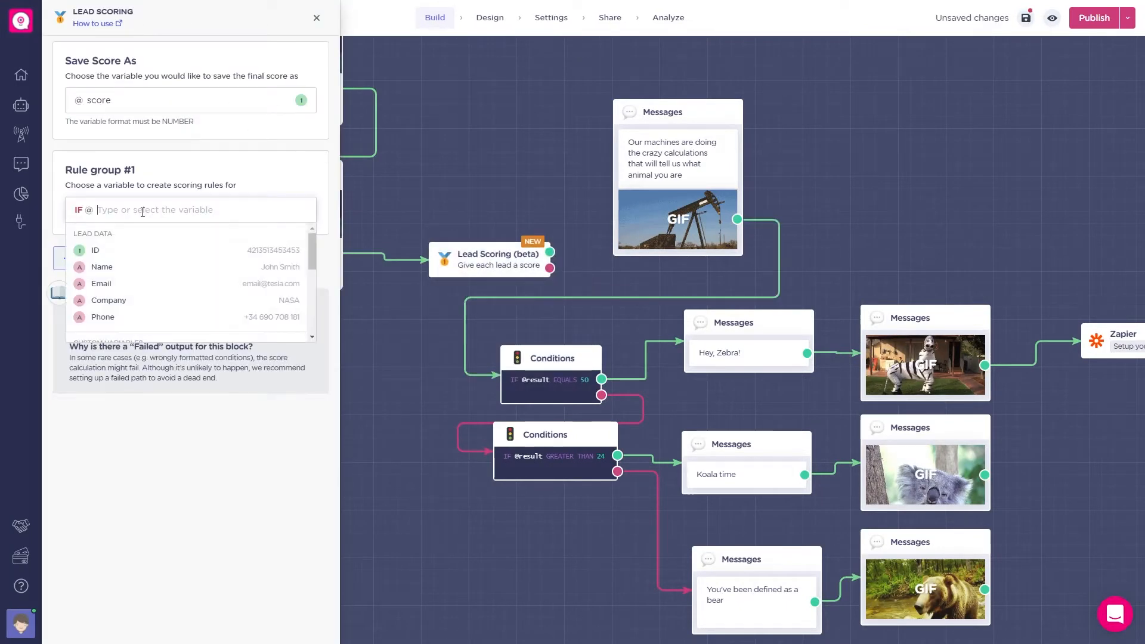
click(102, 266)
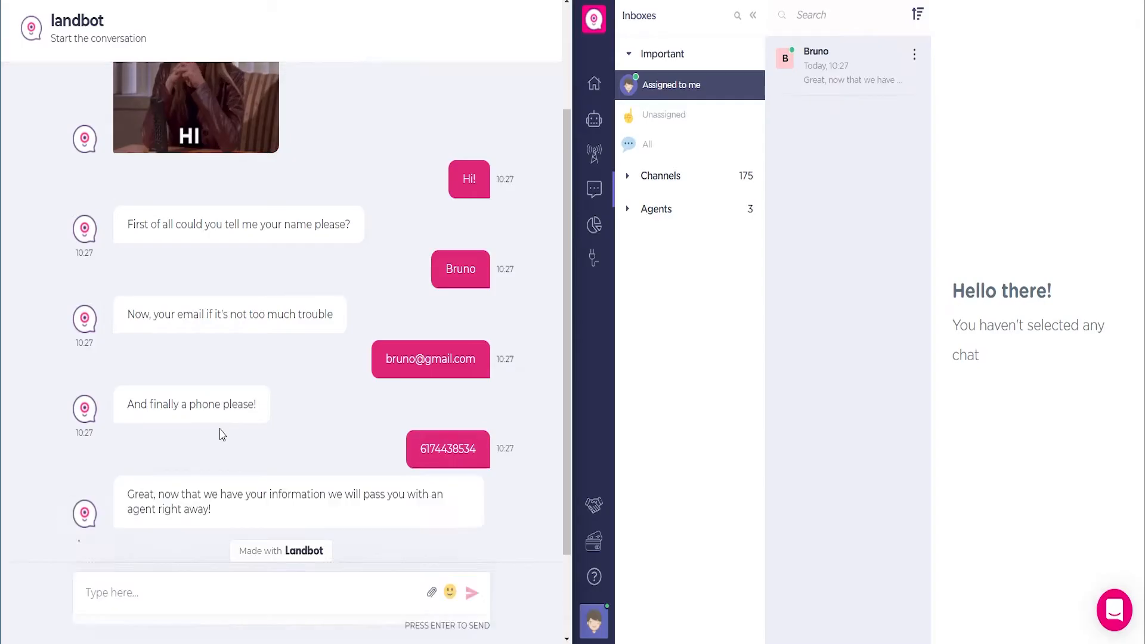
Step: As the visitor, send 'Hello' and ask support for assistance in the livechat
text(Hello)
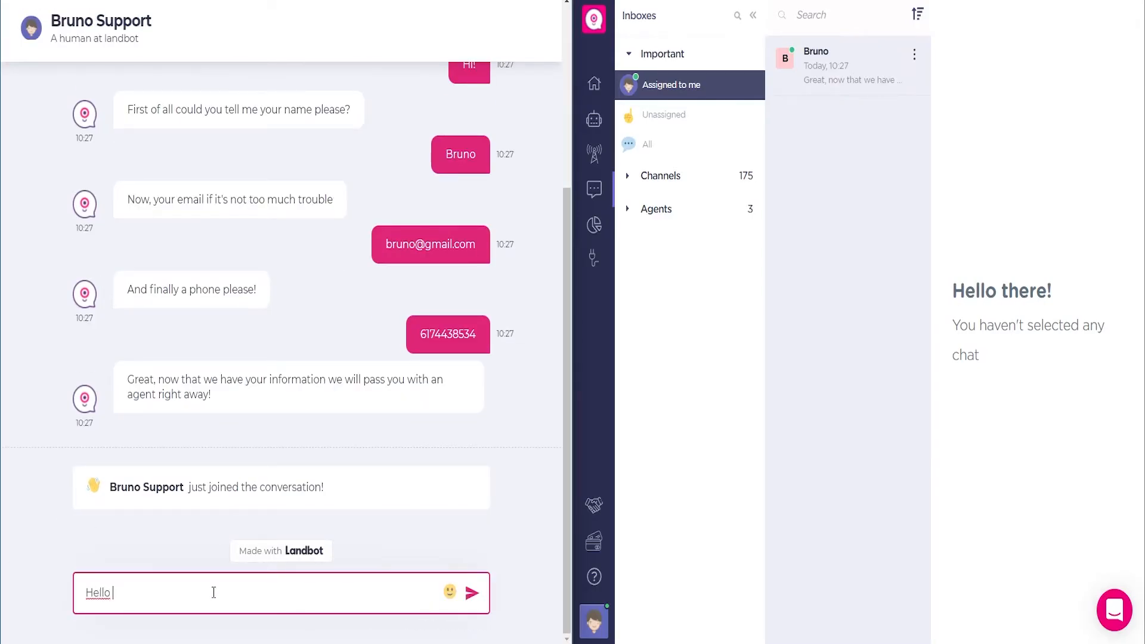
text(support i need assista)
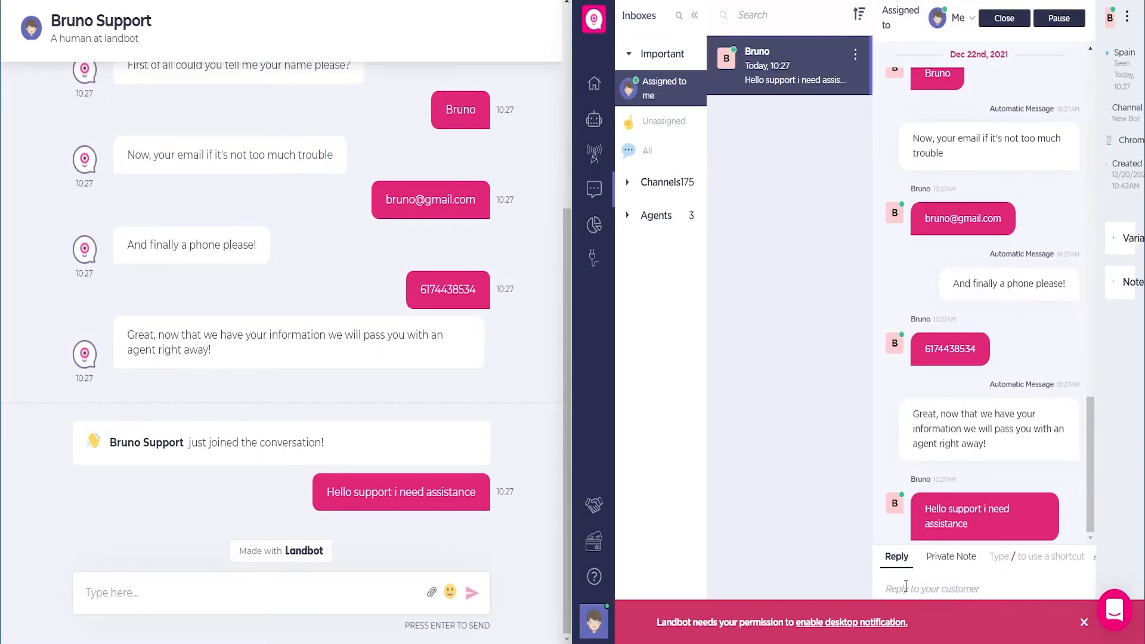
Step: As the agent, reply from the Inbox 'Hi Bruno, i'm here to help with any issues'
text(Hi Bruno, i'm)
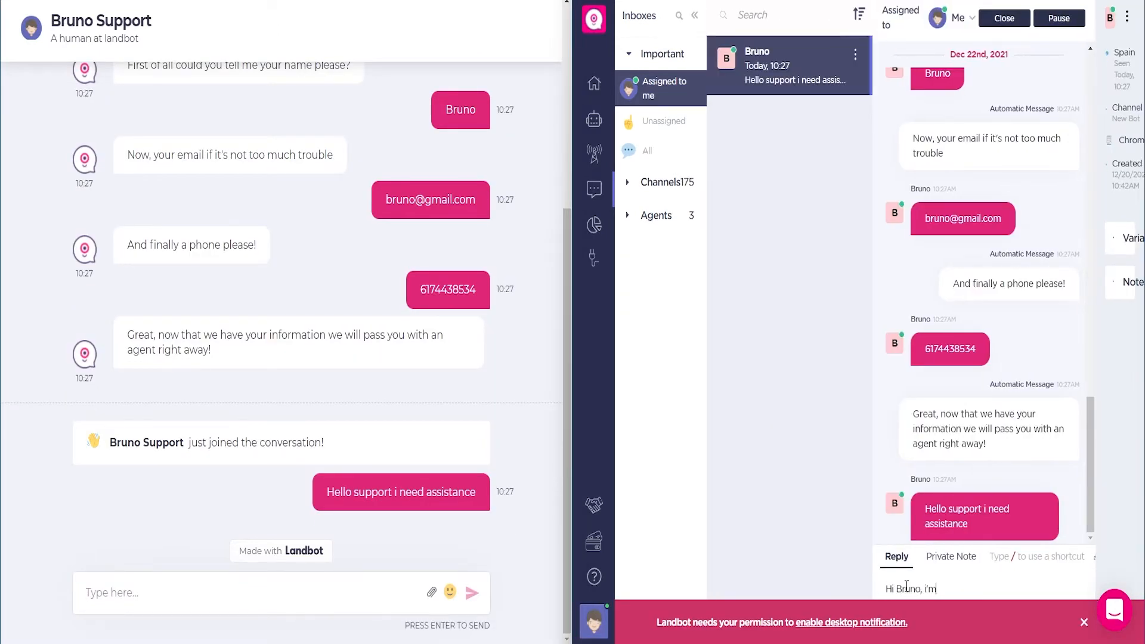
text(here to help with any issues)
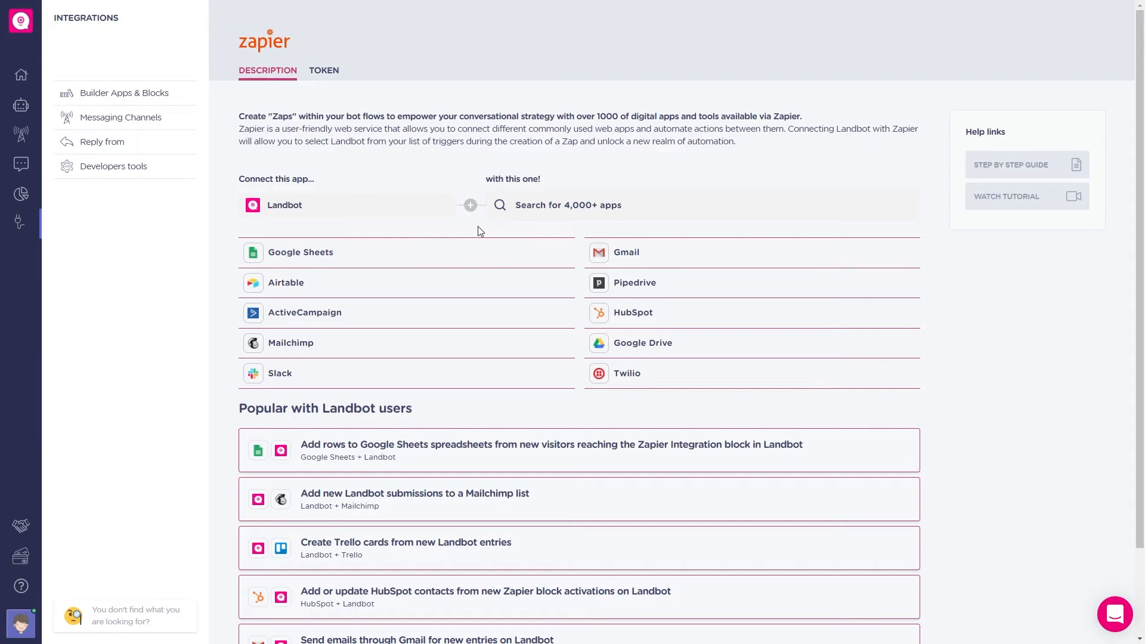
Step: Search Zapier's app list for 'note' to find a notes app to connect
click(702, 204)
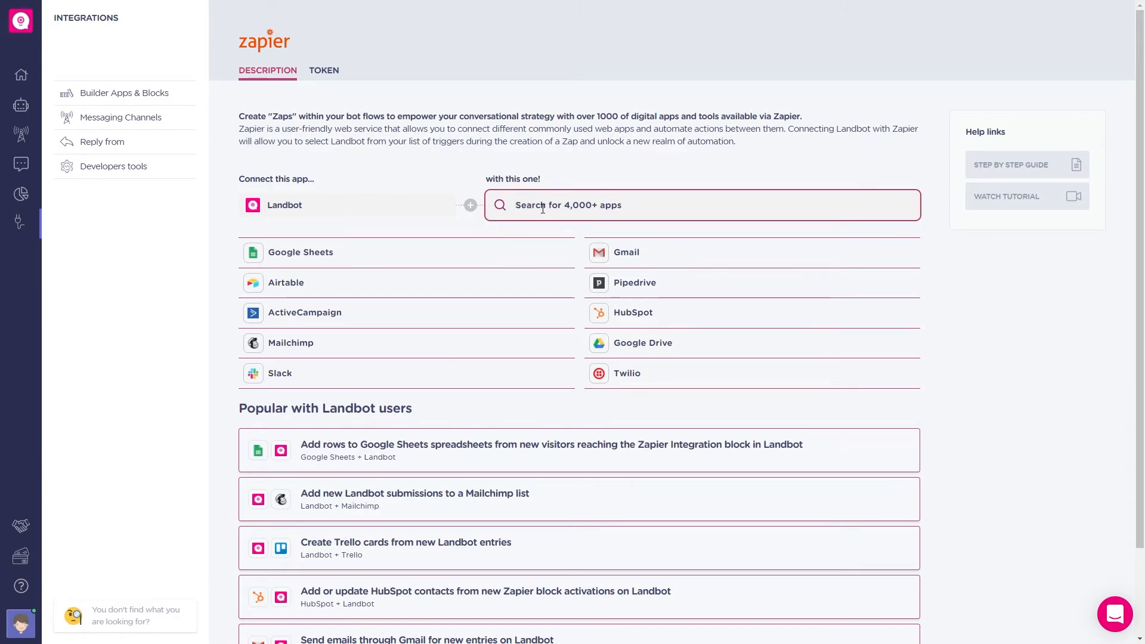
text(note)
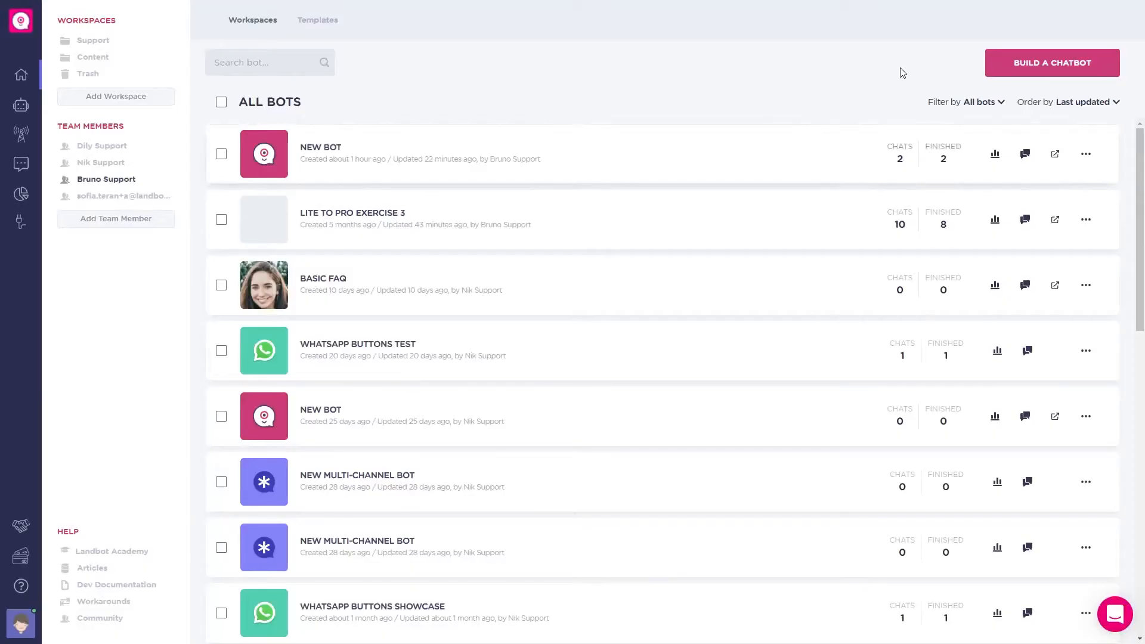
Step: Create a new Landbot Web bot from the Calendly for Sales Meetings template found via 'sales'
click(1053, 62)
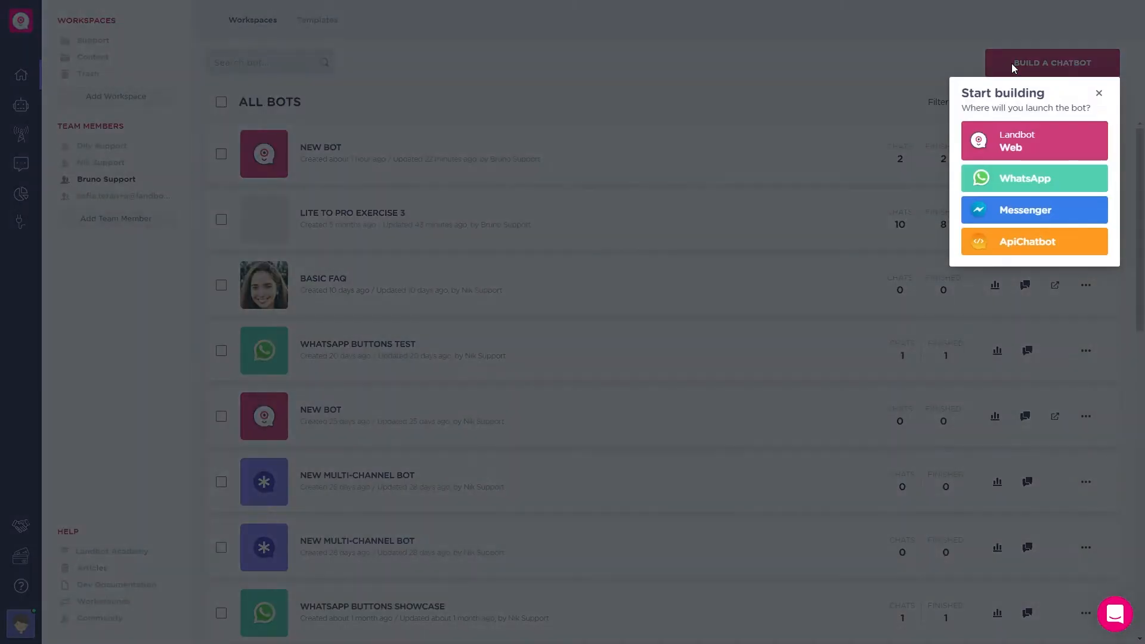
click(317, 20)
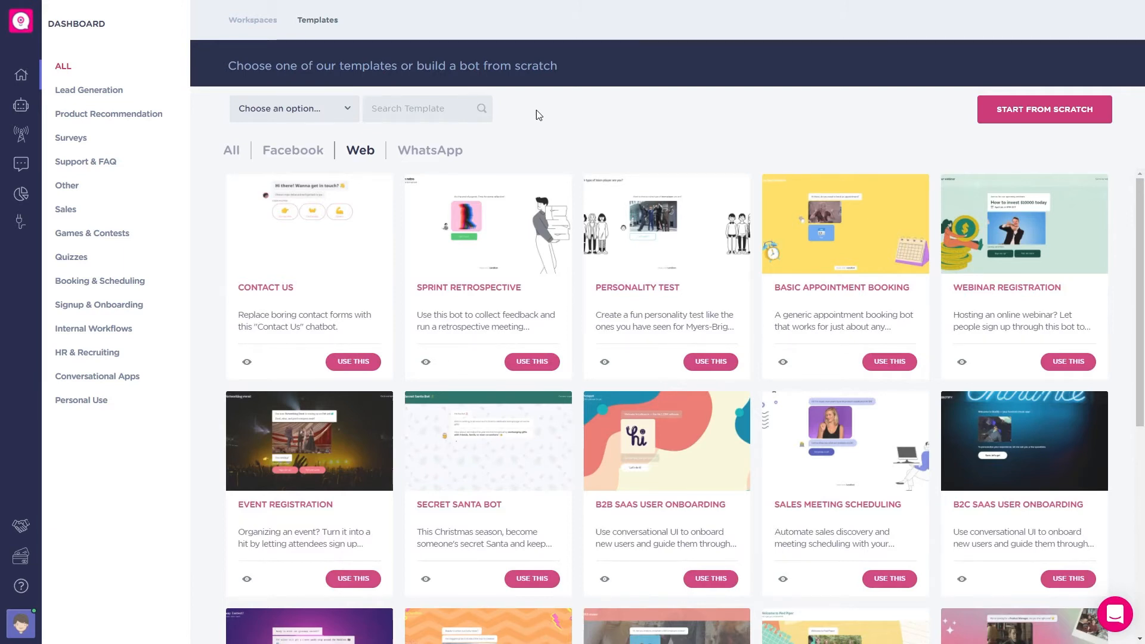
text(sales mee)
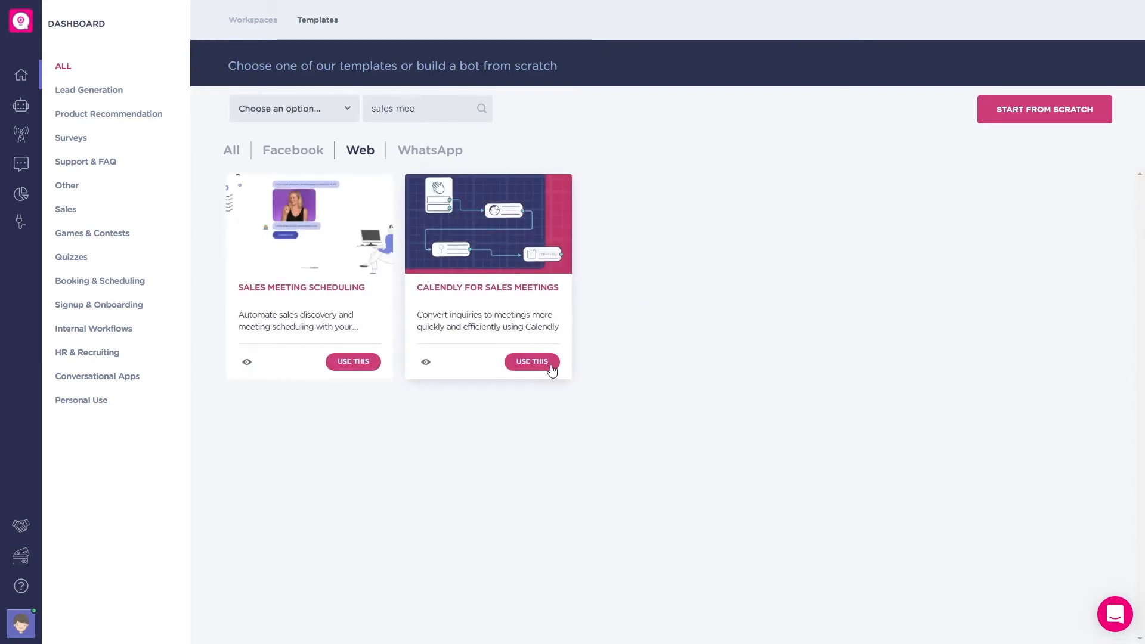
click(532, 362)
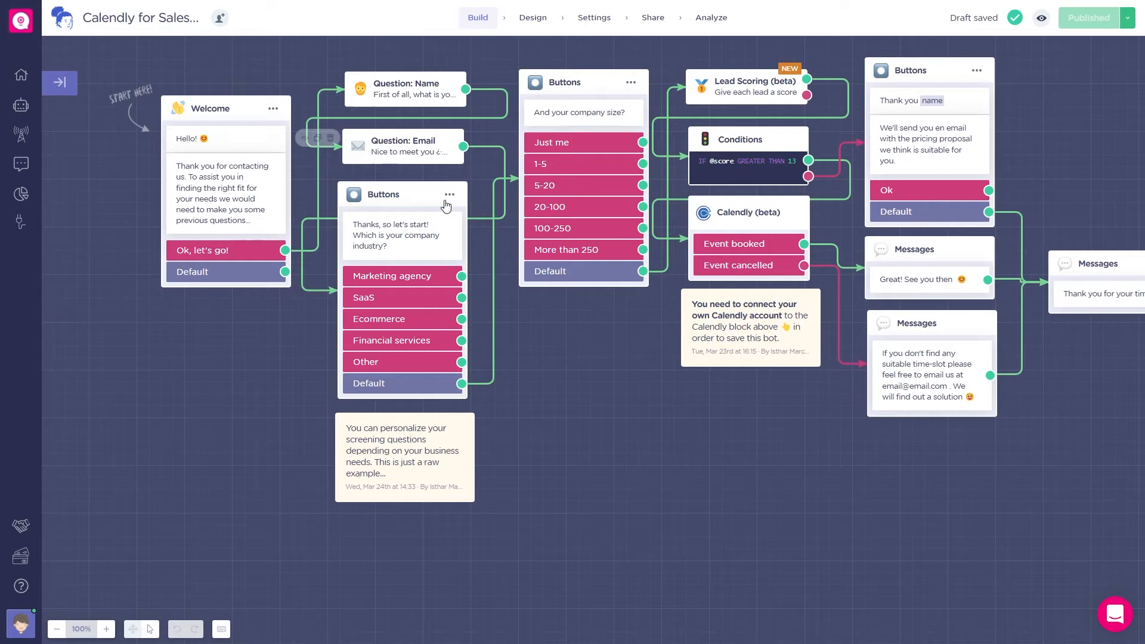
click(583, 112)
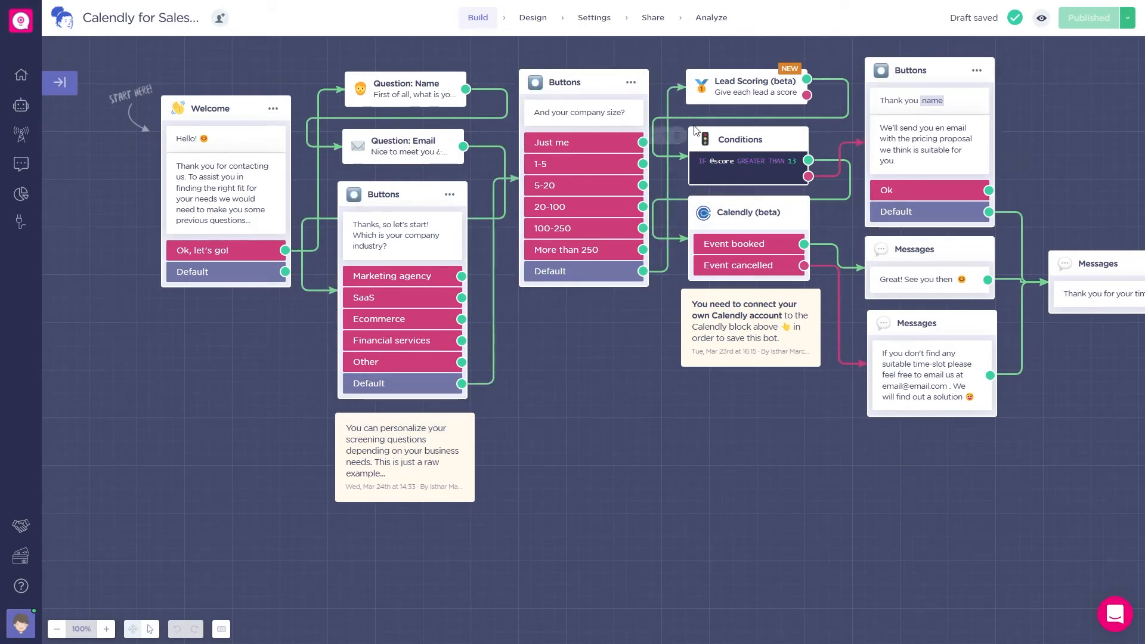
mouse_move(683, 179)
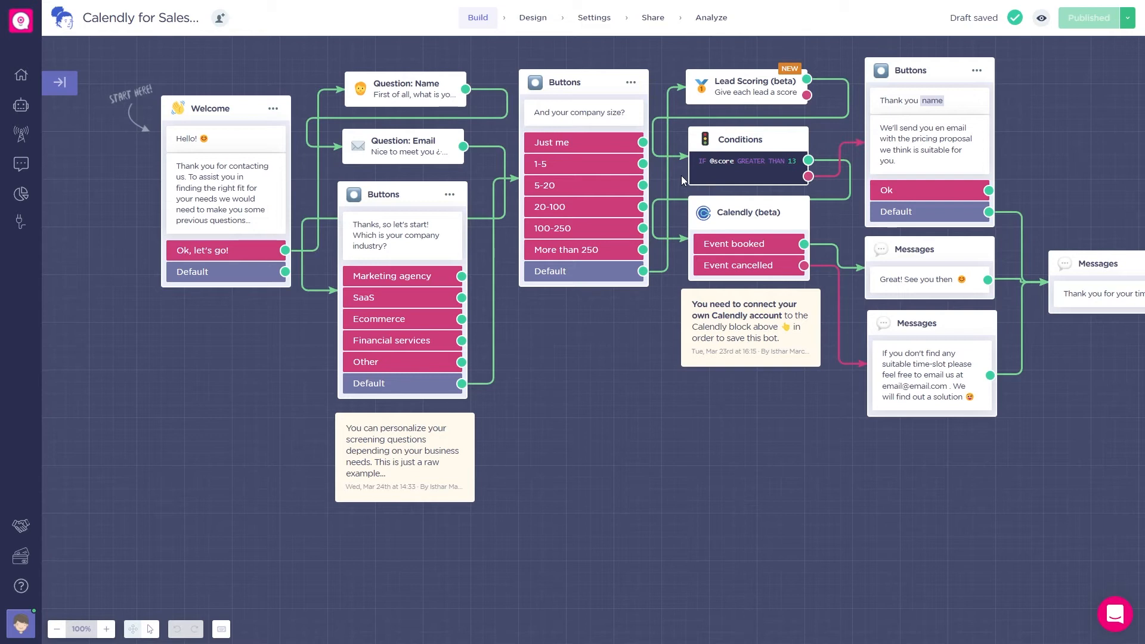
mouse_move(839, 306)
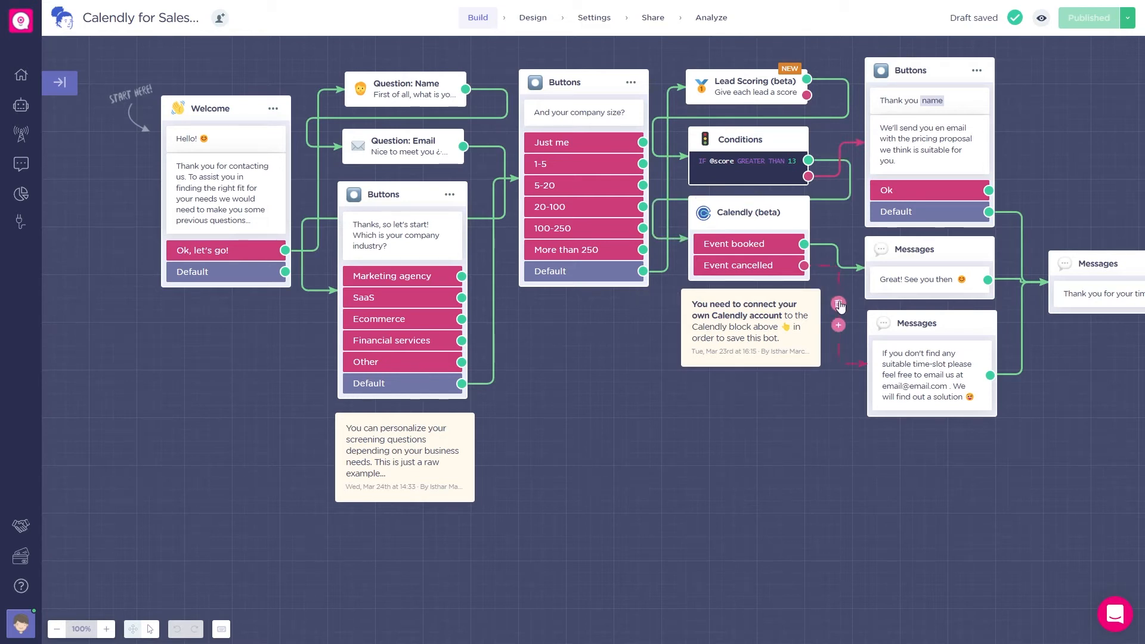
mouse_move(850, 259)
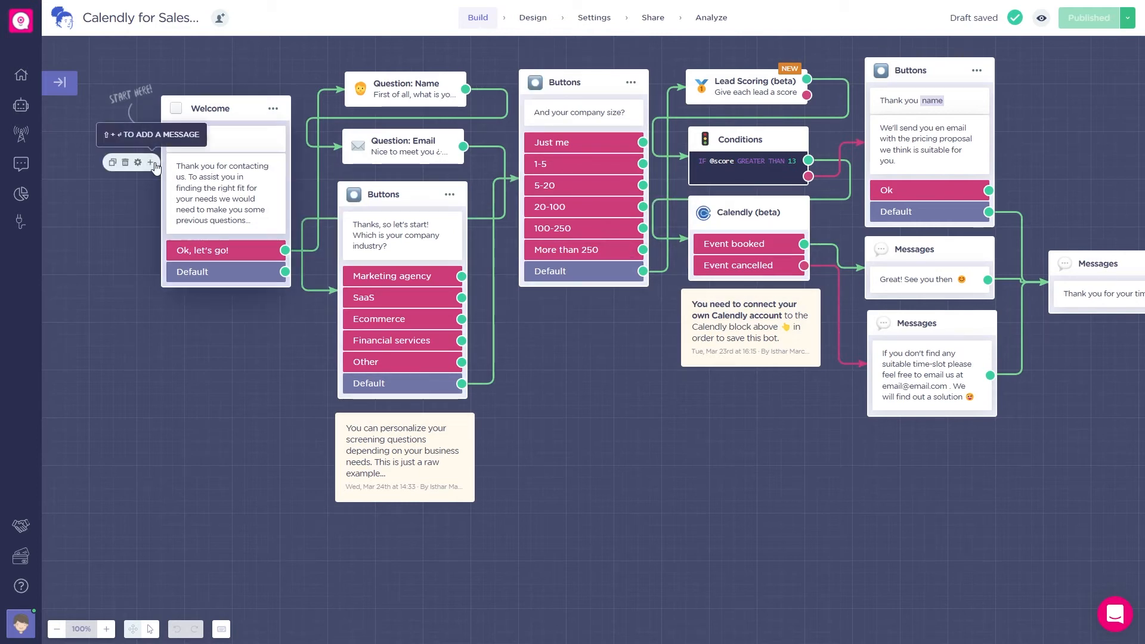
Step: Insert a Giphy 'hello' GIF as a media message under the Welcome greeting
click(151, 162)
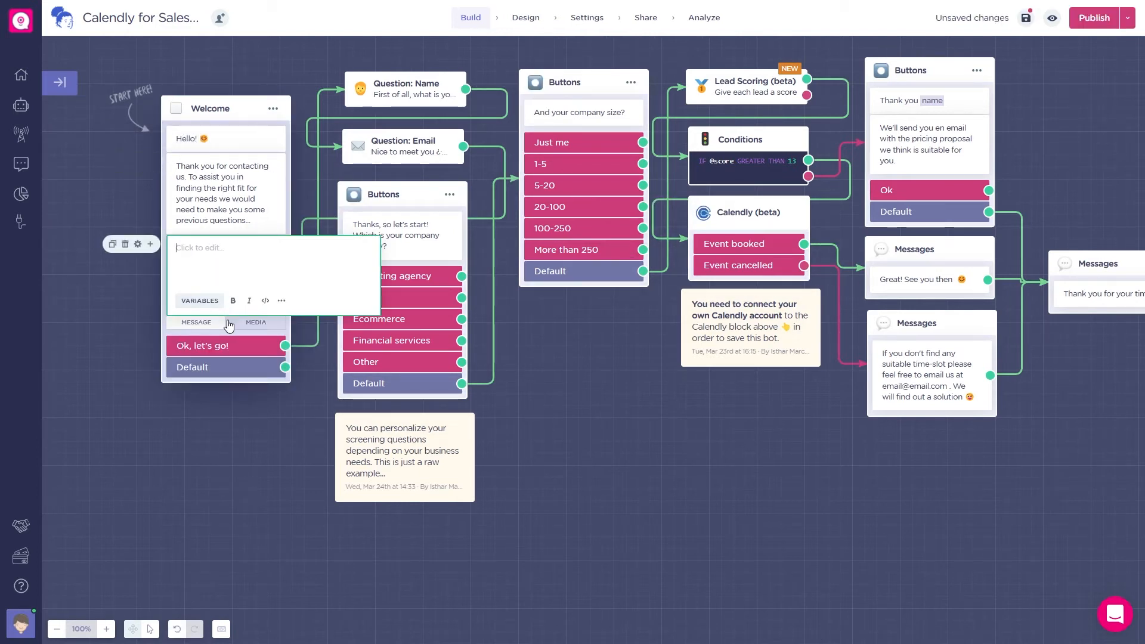
click(256, 302)
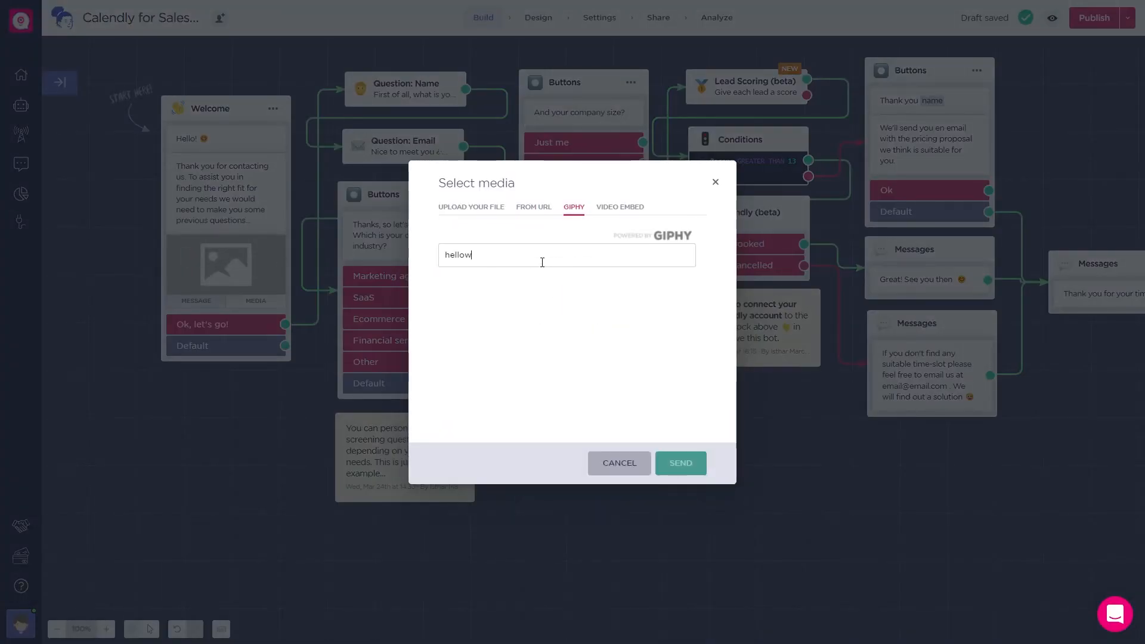
click(679, 463)
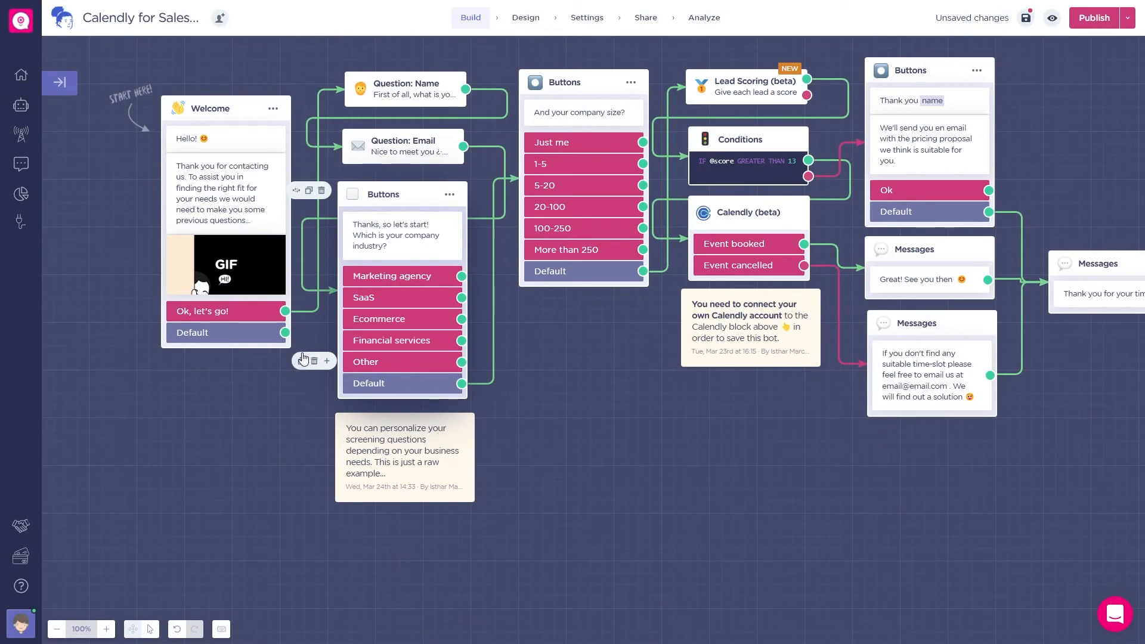
mouse_move(534, 374)
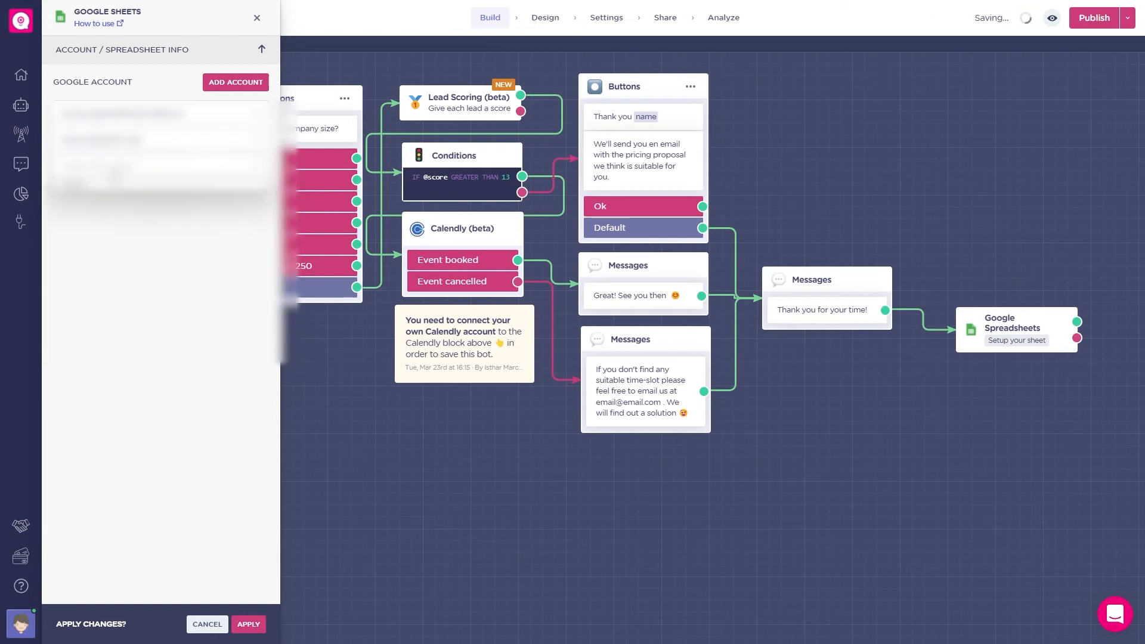
Step: Map the Name and Email columns in the Google Sheets row block, then choose the Calendly account
click(160, 271)
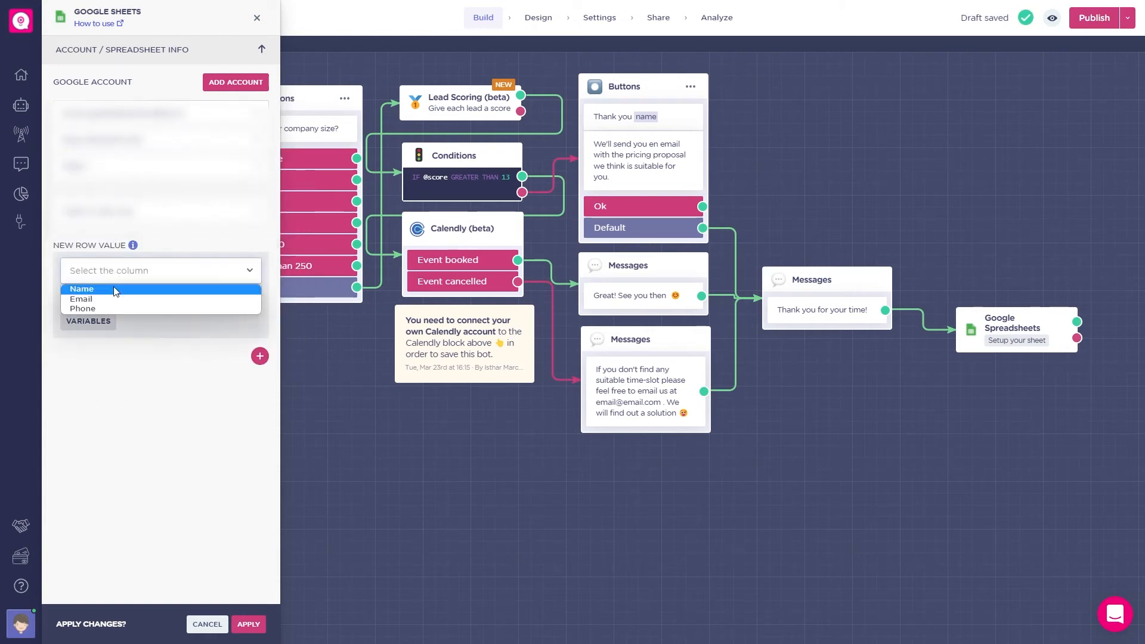
click(82, 289)
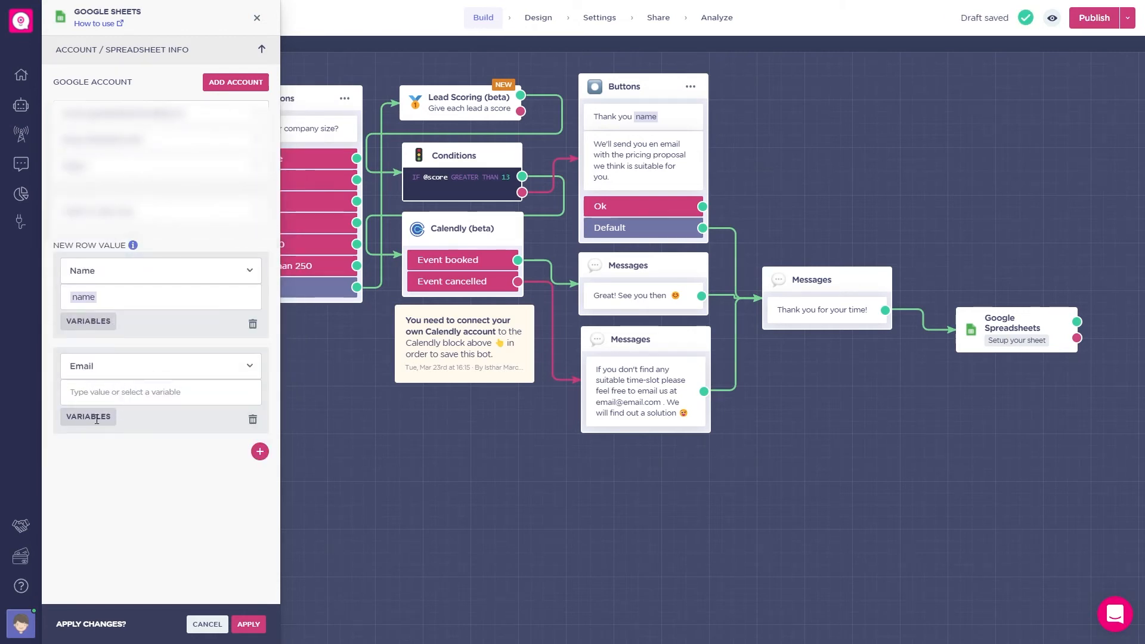
click(87, 417)
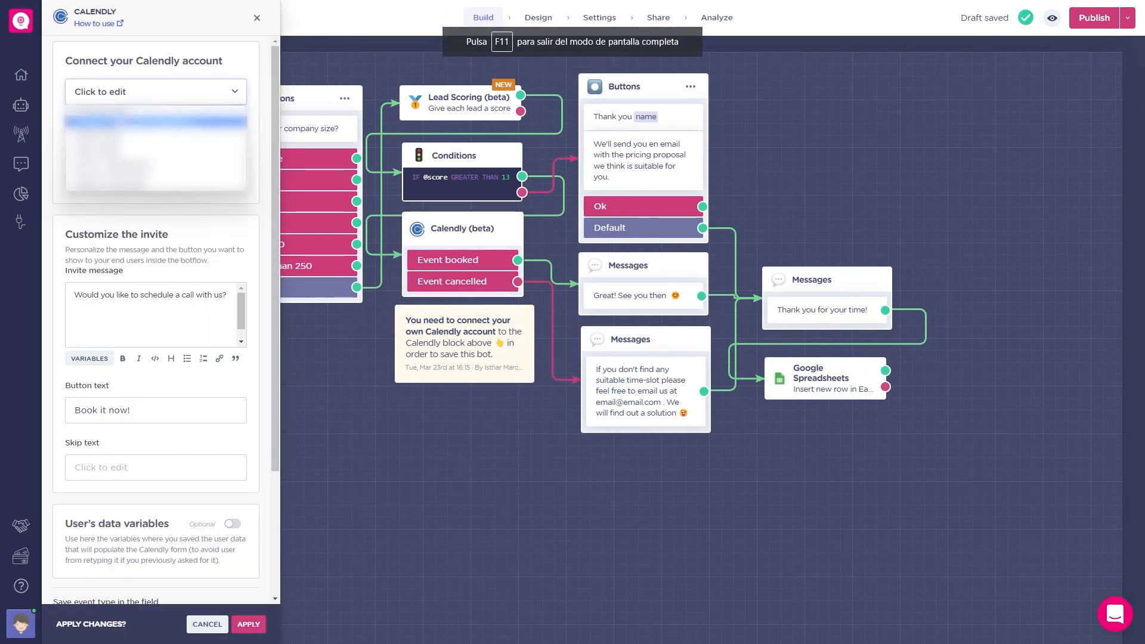
click(155, 154)
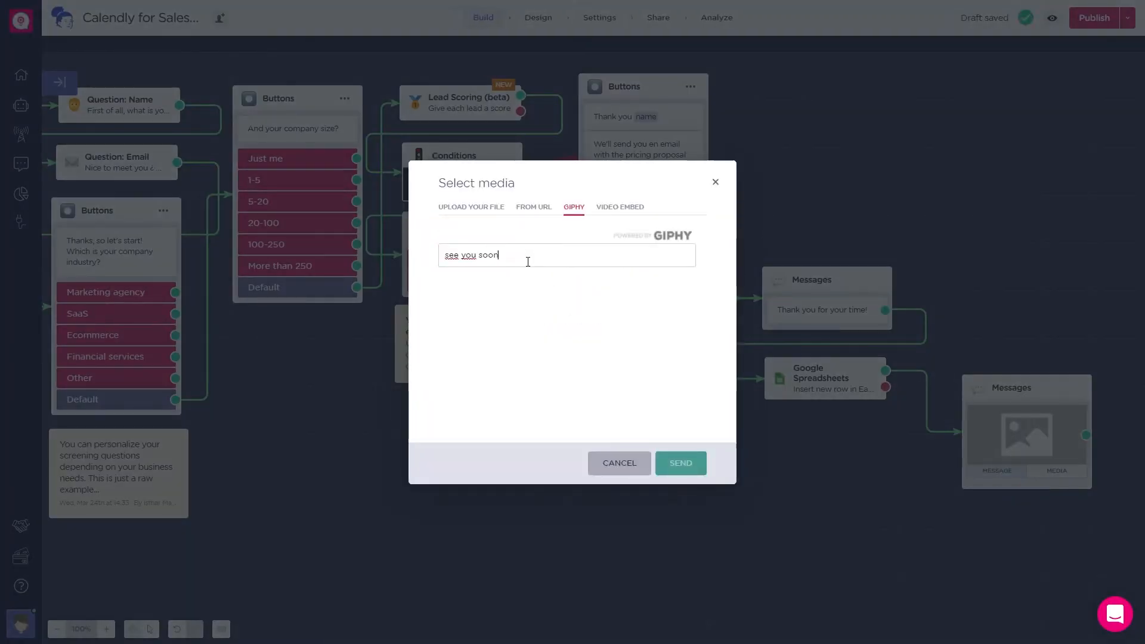
Step: Insert a 'see you soon' GIF message after the spreadsheet step and publish the bot
click(679, 463)
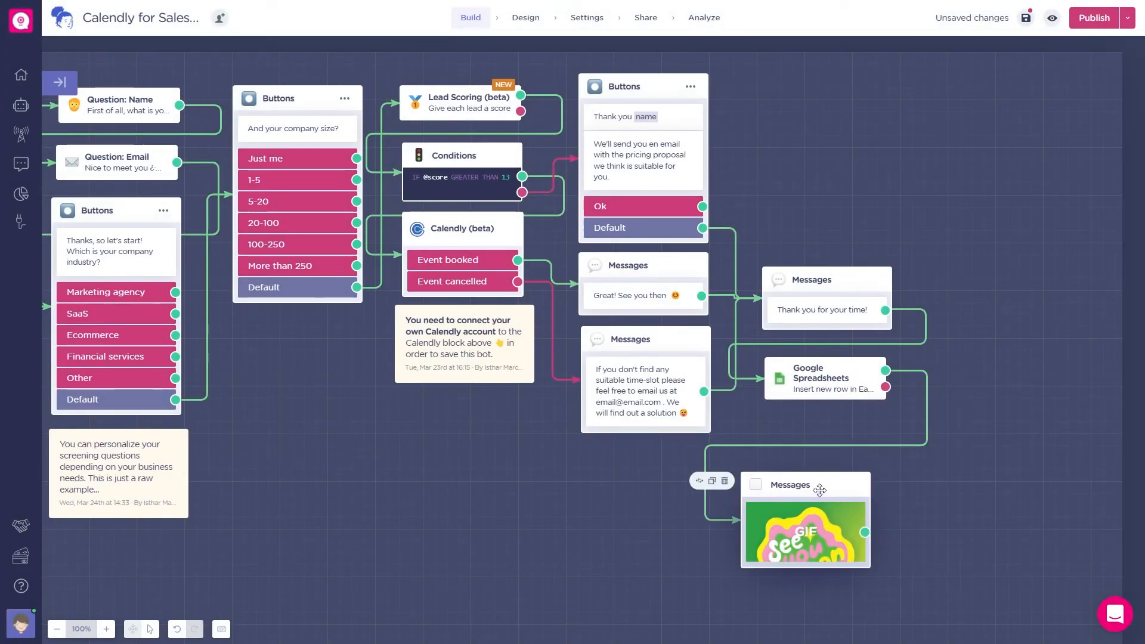
click(1094, 17)
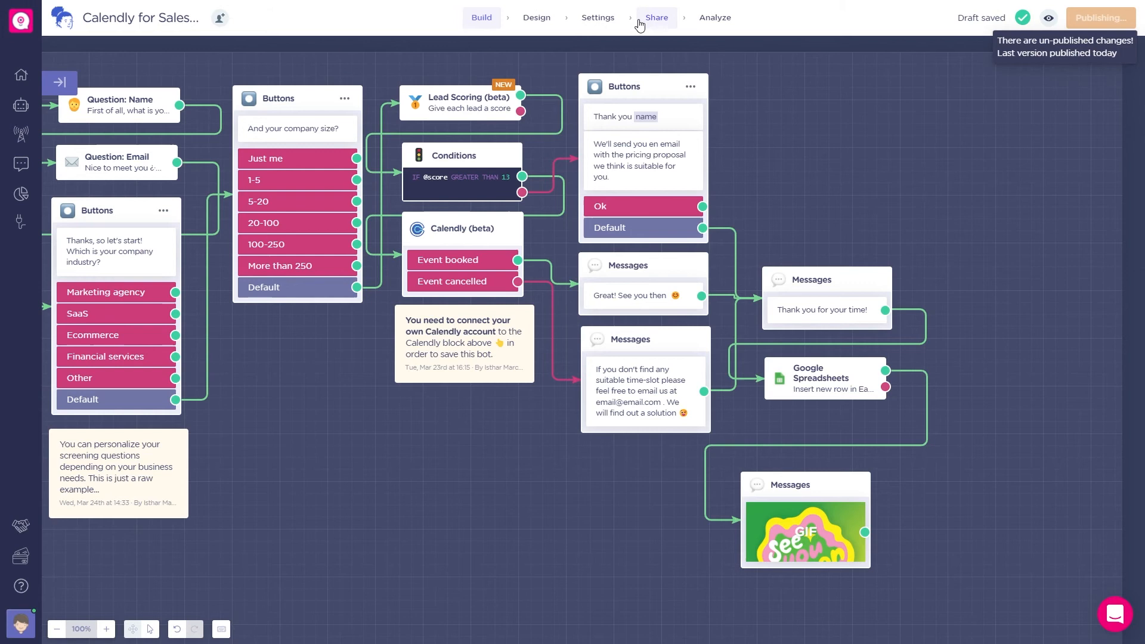
Step: Get the website embed code in Livechat format from the Share options
click(655, 17)
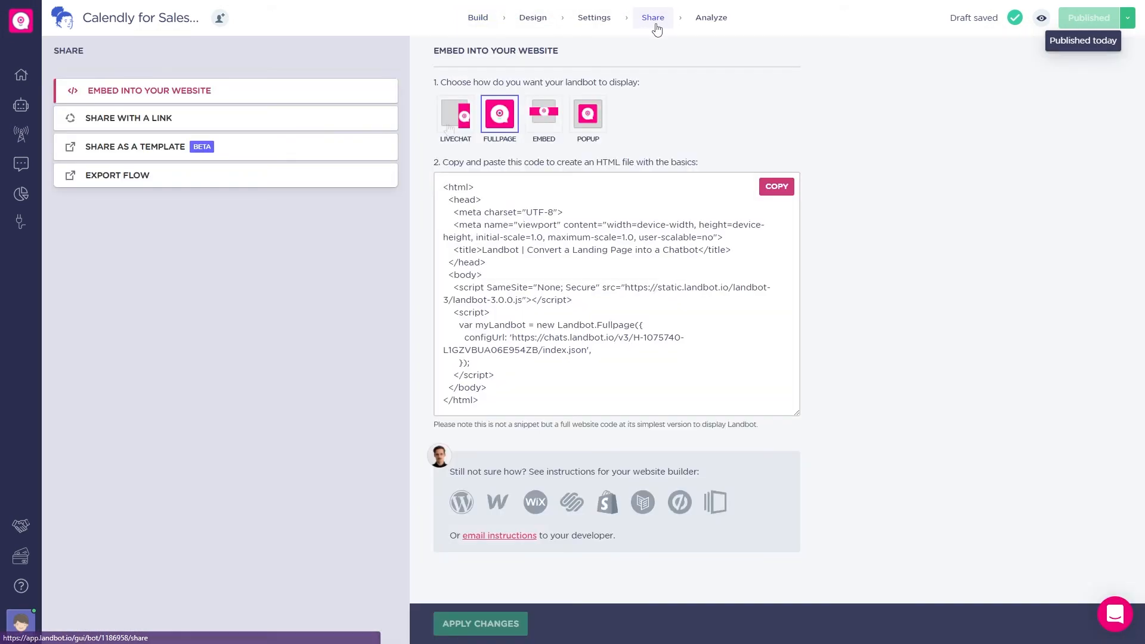
click(455, 115)
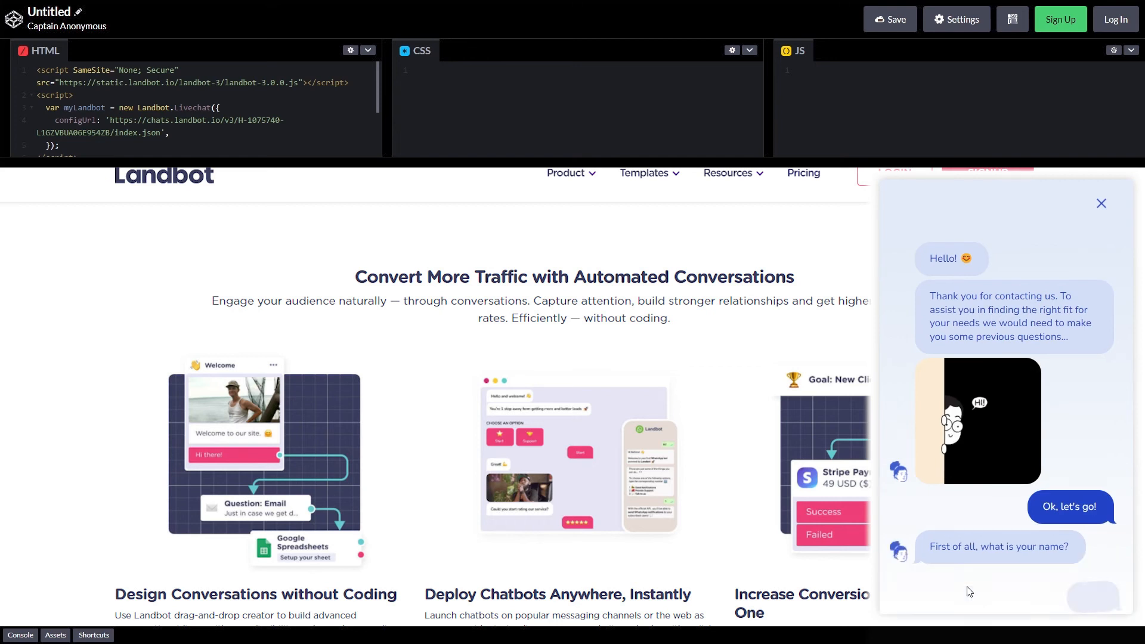
Step: Chat with the embedded livechat bot as a Marketing agency, book a call and choose Friday 24 December 2021
text(br)
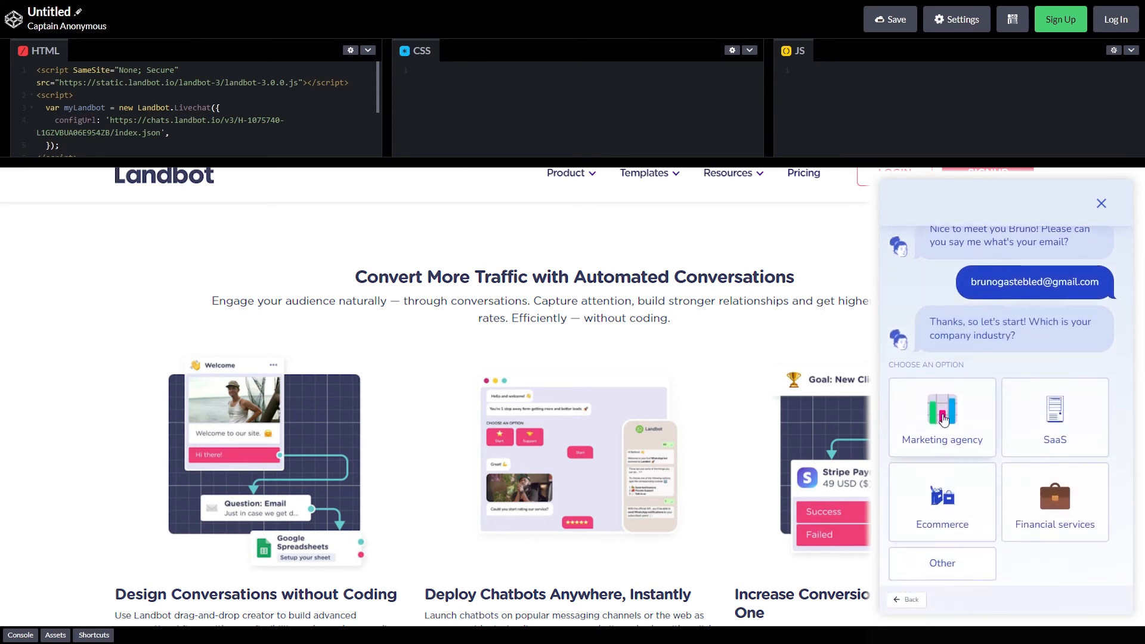
click(943, 418)
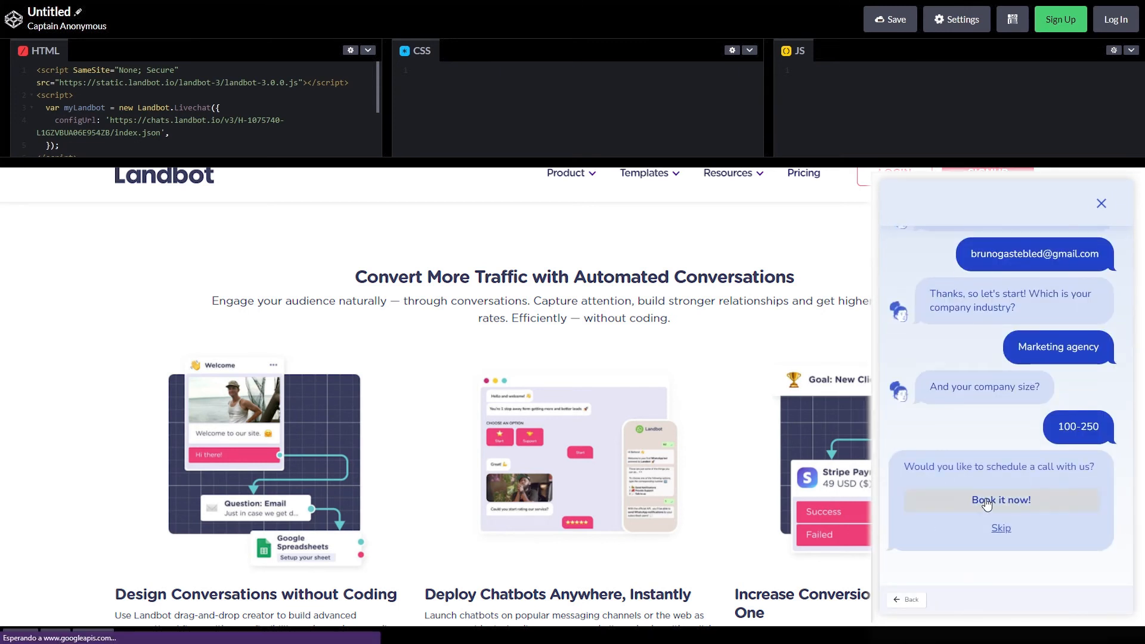
click(1001, 500)
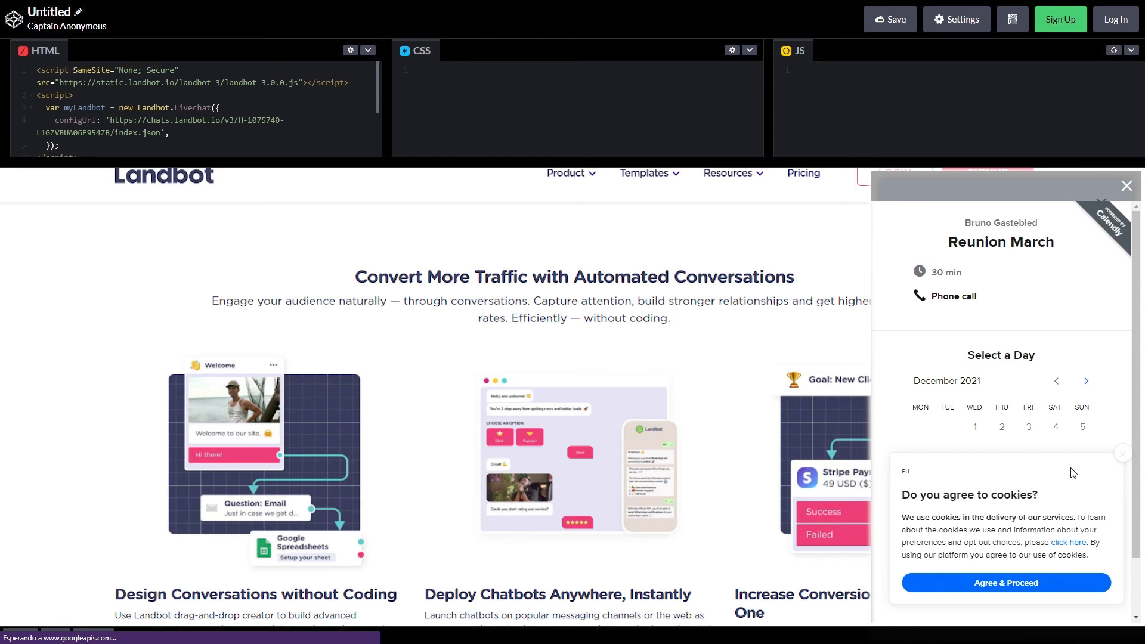
scroll(down, 3)
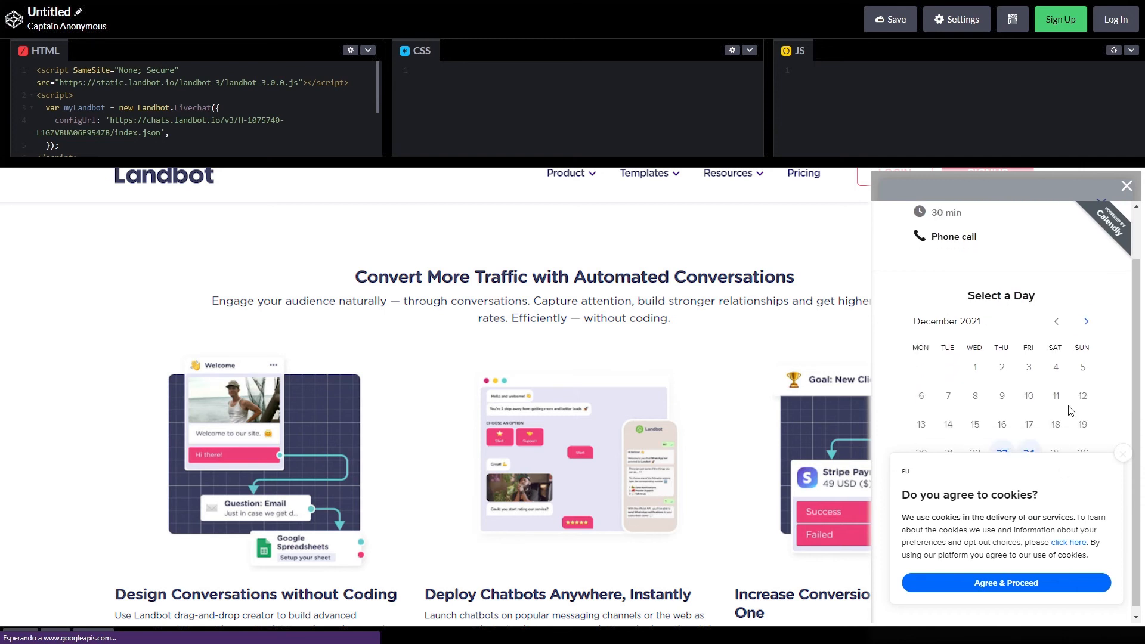
click(1029, 453)
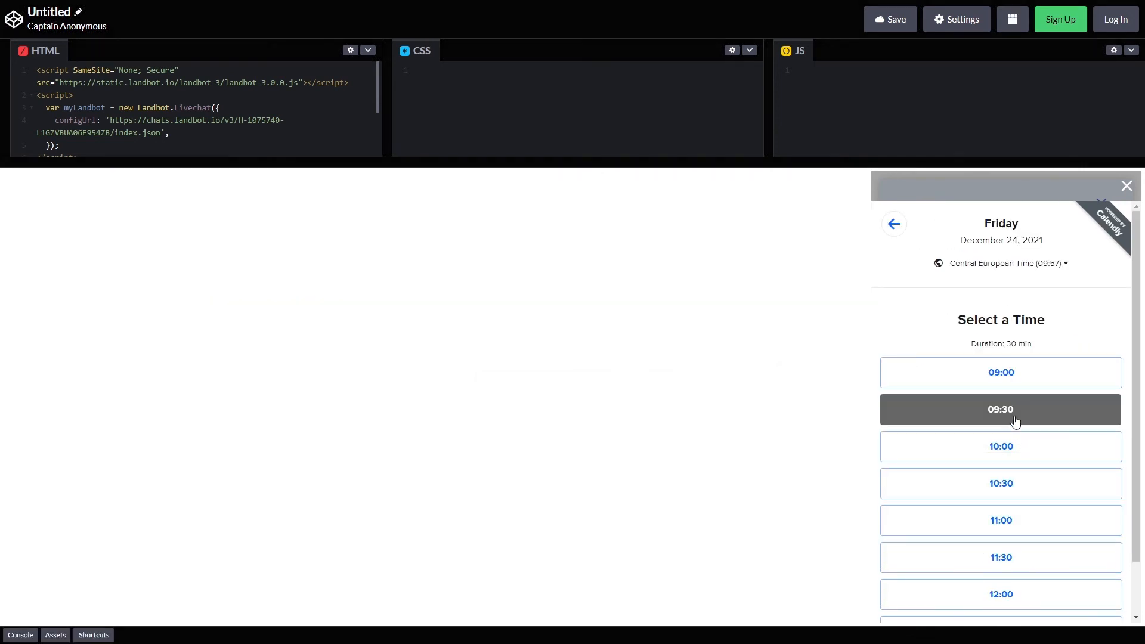